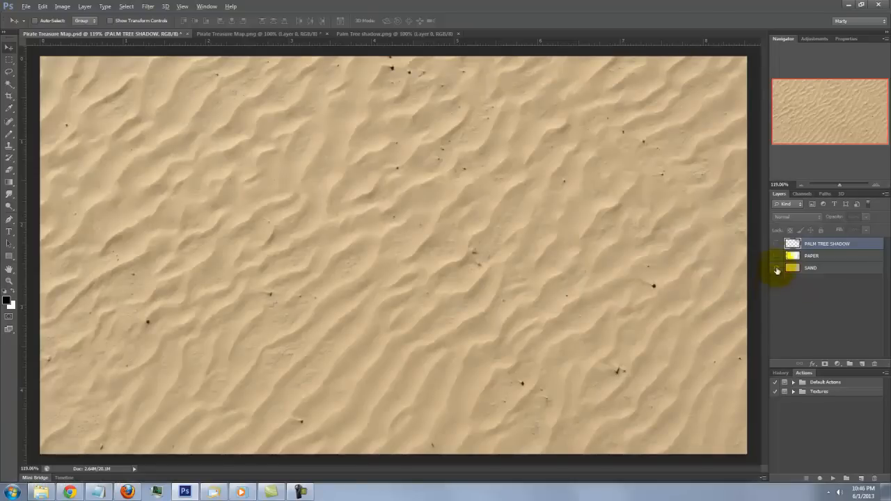
# Show the paper layer over the sand and the palm tree shadow over everything.
pyautogui.click(778, 256)
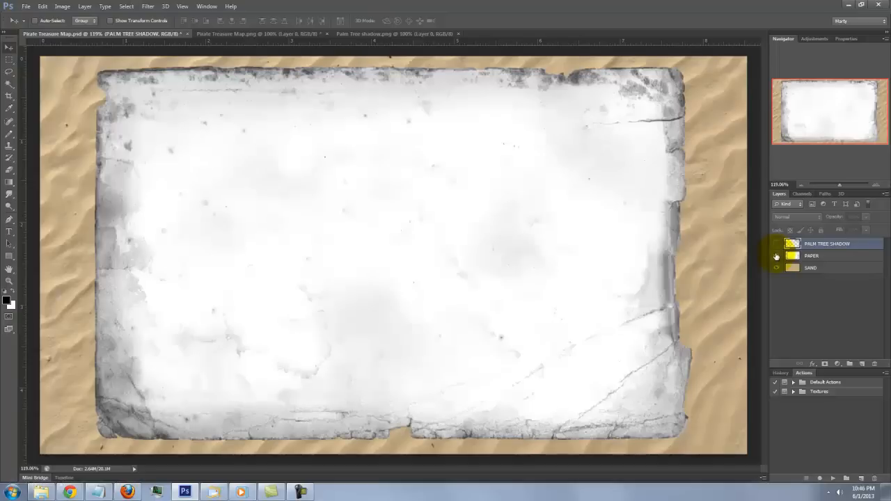
pyautogui.click(778, 244)
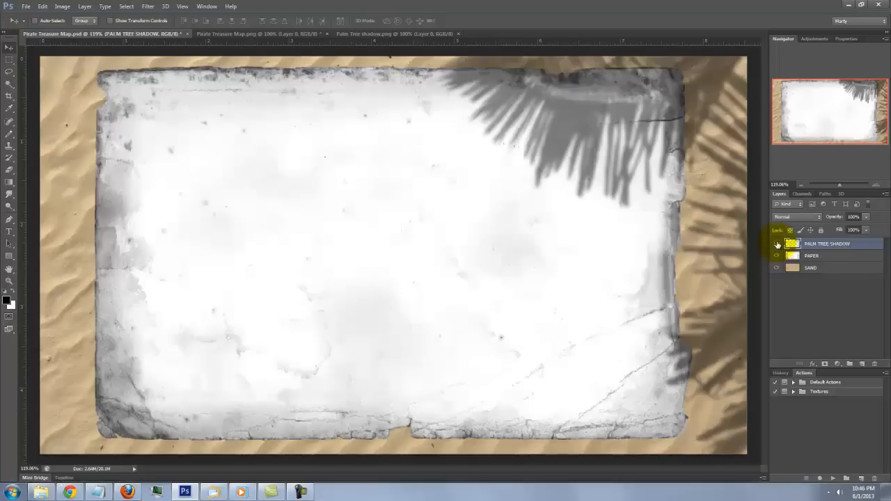
pyautogui.click(244, 34)
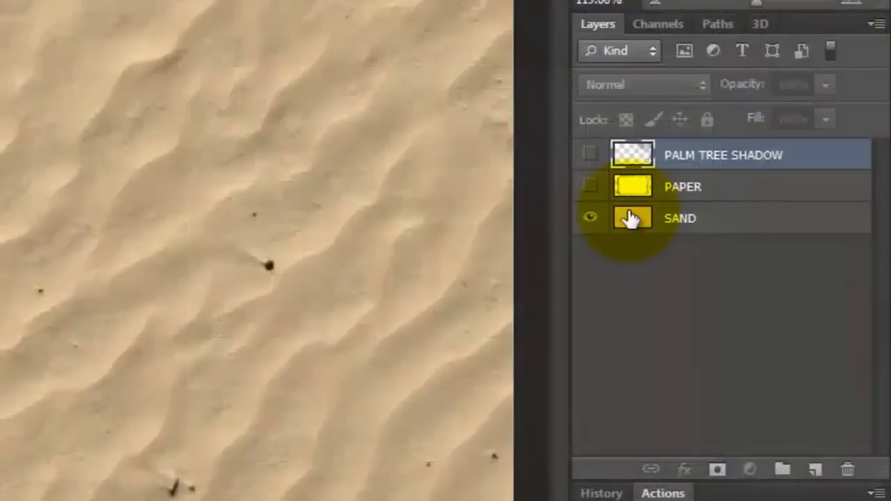
# Add an empty layer above SAND and start picking tan bb8d3e as foreground colour.
pyautogui.click(680, 217)
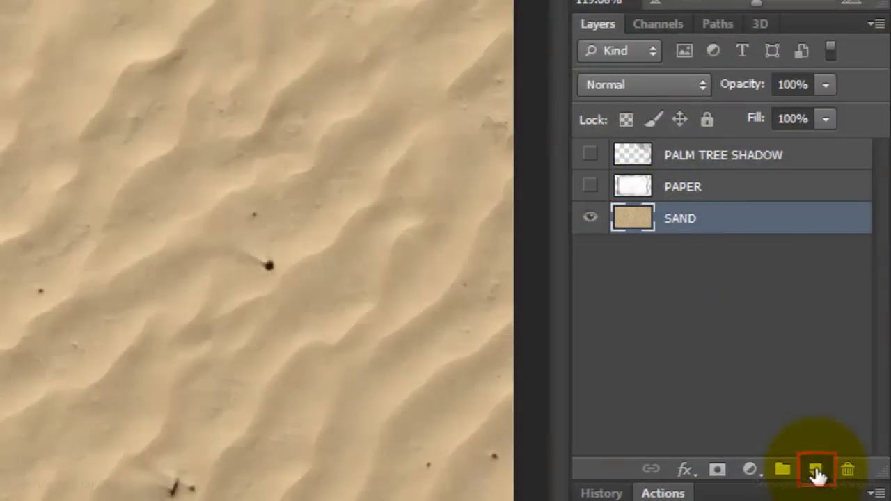
pyautogui.click(815, 471)
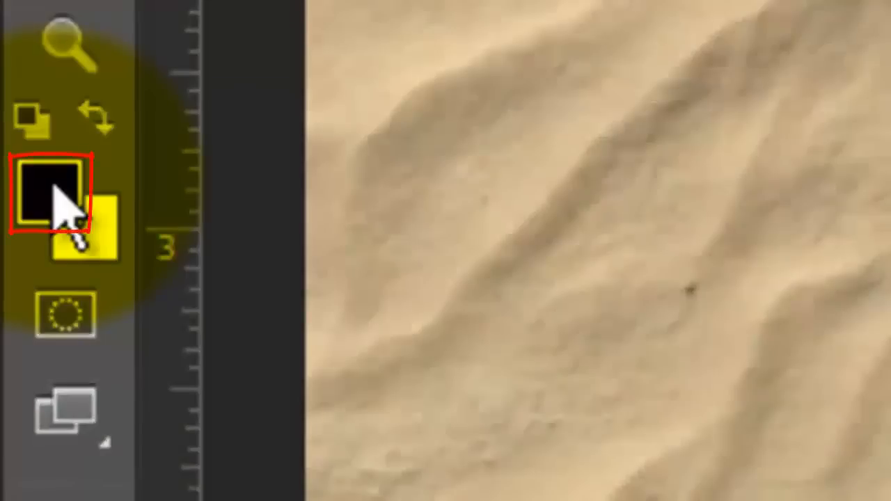
pyautogui.click(51, 198)
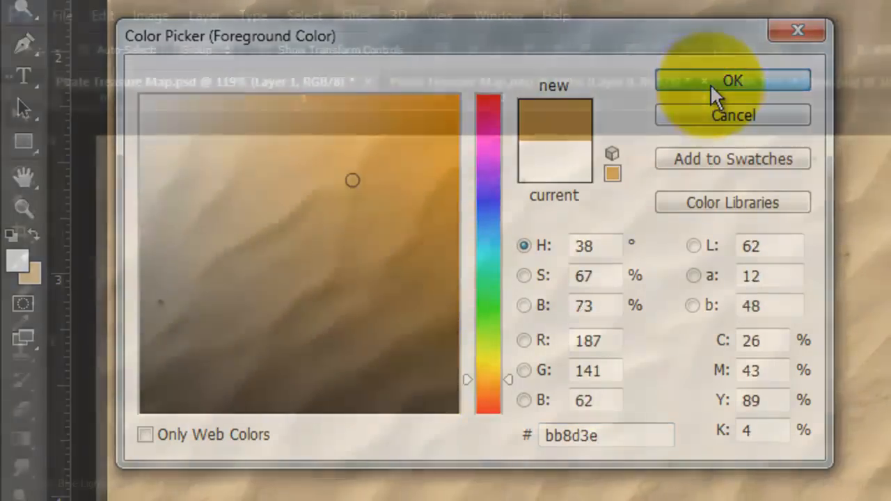
# Confirm bb8d3e, fill the layer with rendered Clouds and apply the Texturizer texture.
pyautogui.click(735, 80)
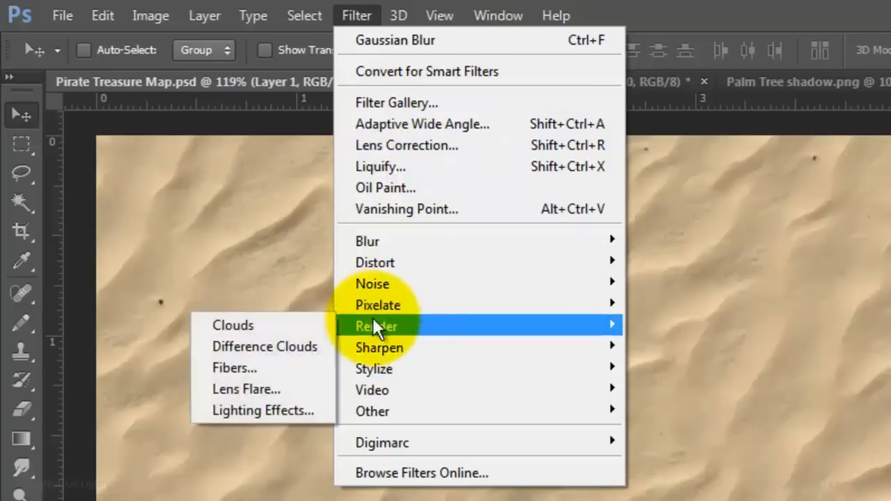
pyautogui.click(233, 326)
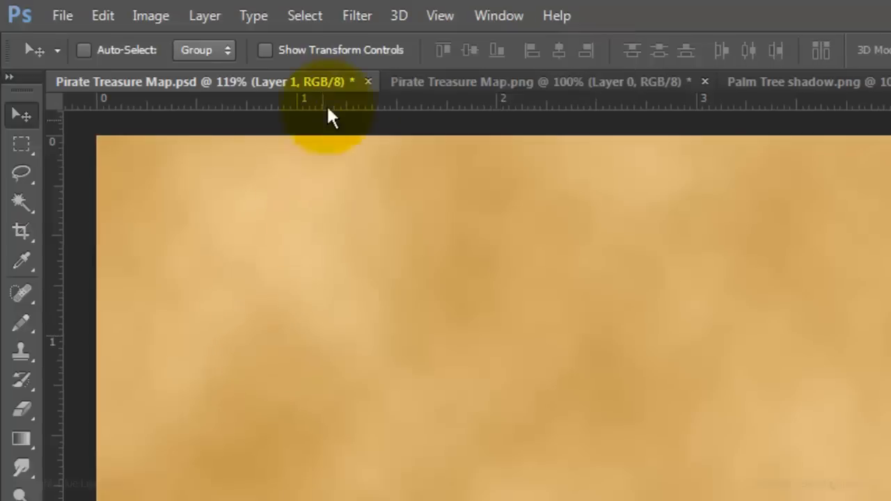
pyautogui.click(357, 15)
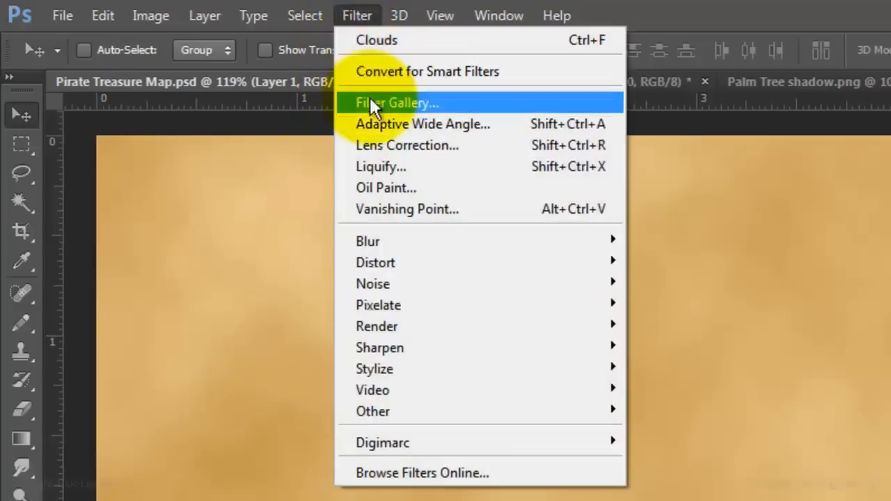
pyautogui.click(398, 103)
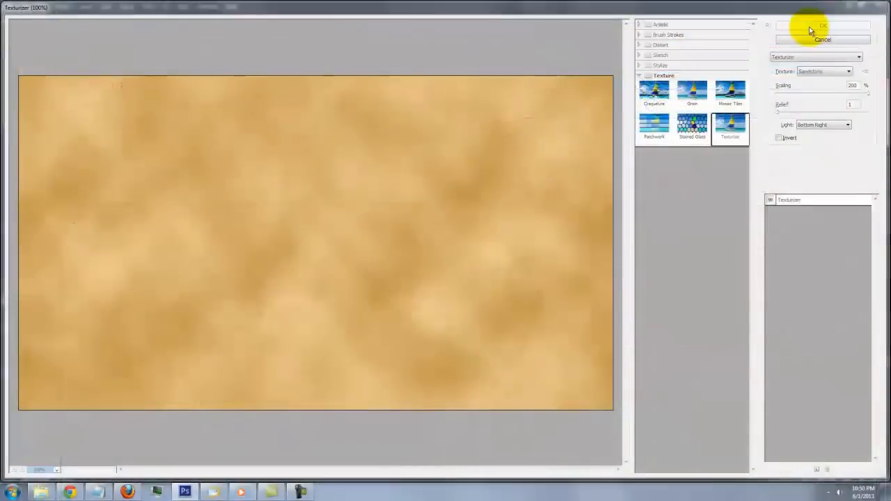
pyautogui.click(824, 25)
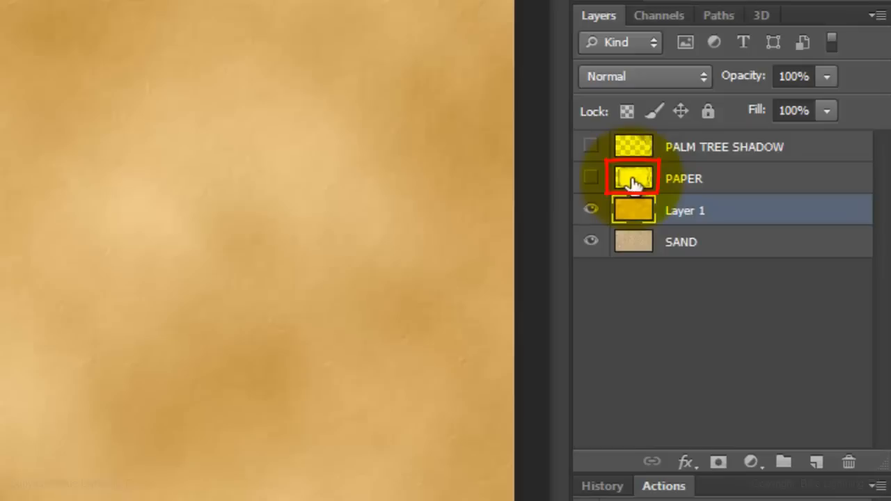
# Mask the clouds layer to the torn PAPER shape and show PAPER with Linear Burn blending.
pyautogui.press('ctrl')
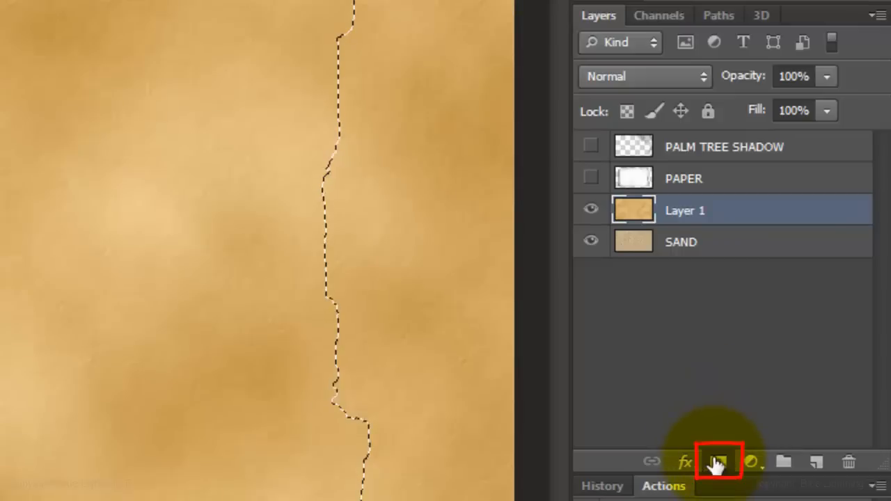
pyautogui.click(716, 463)
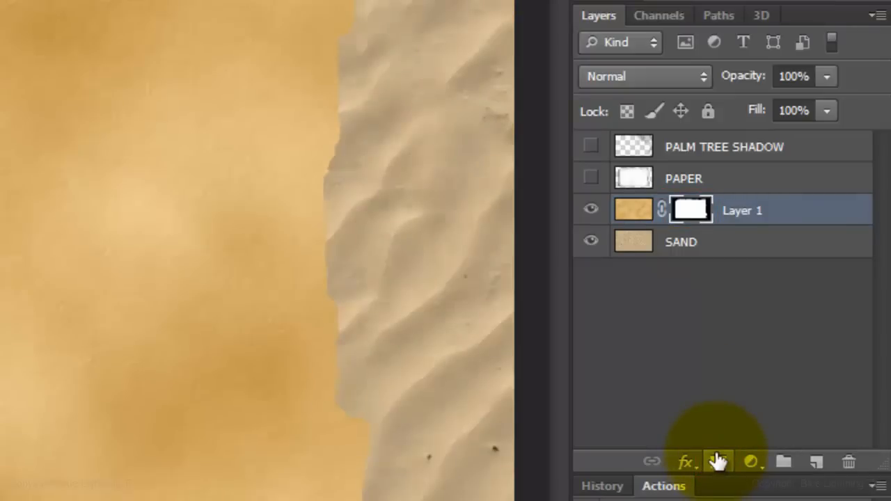
pyautogui.click(591, 178)
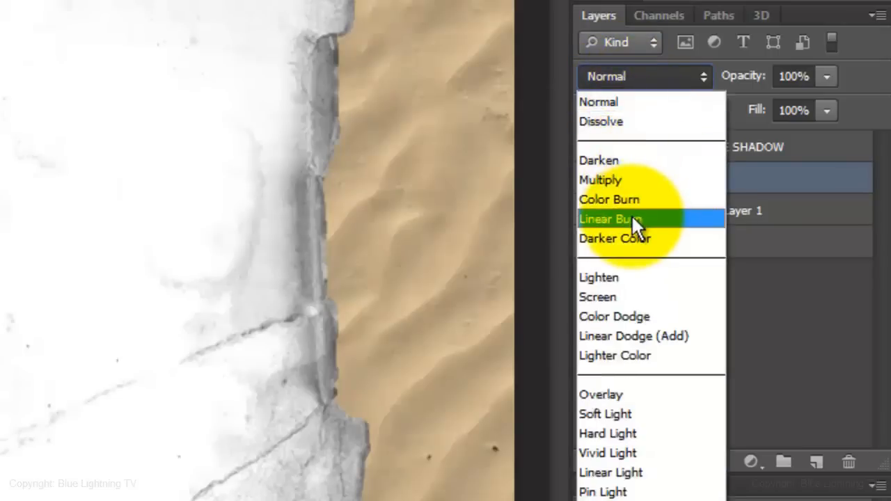
pyautogui.click(610, 219)
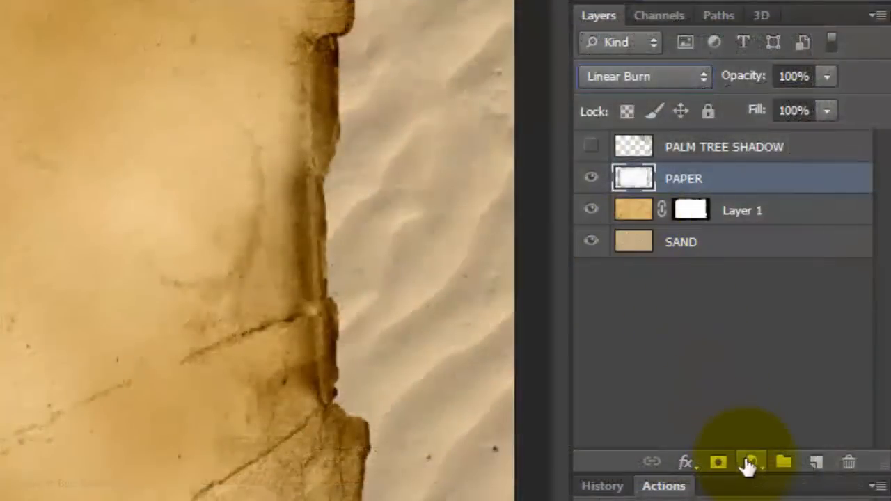
# Add a Color Balance adjustment above the paper and choose the tonal range to rebalance.
pyautogui.click(752, 459)
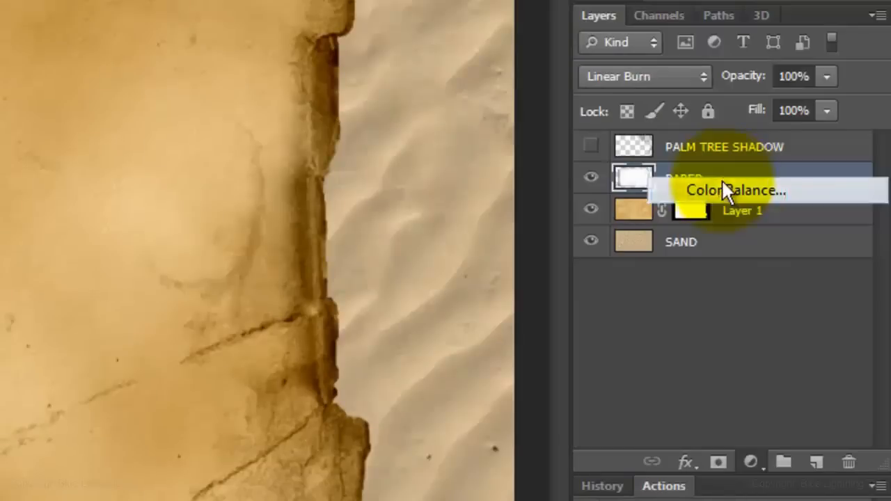
pyautogui.click(736, 191)
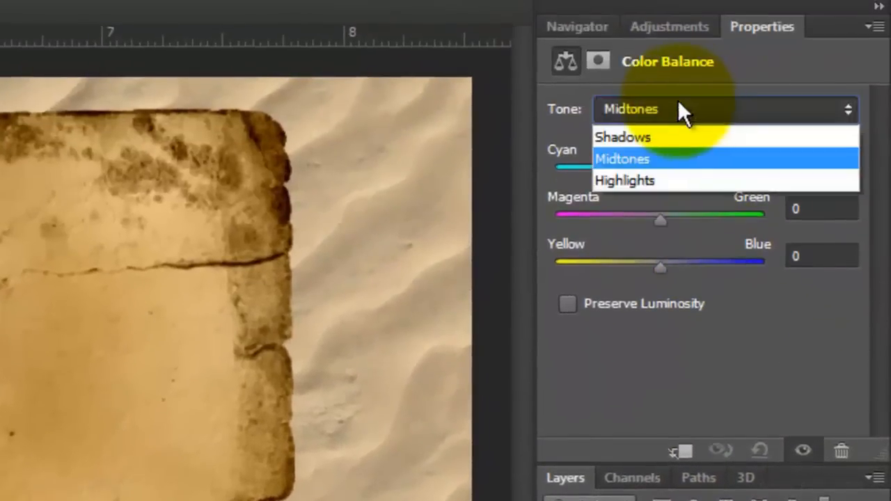
pyautogui.click(624, 138)
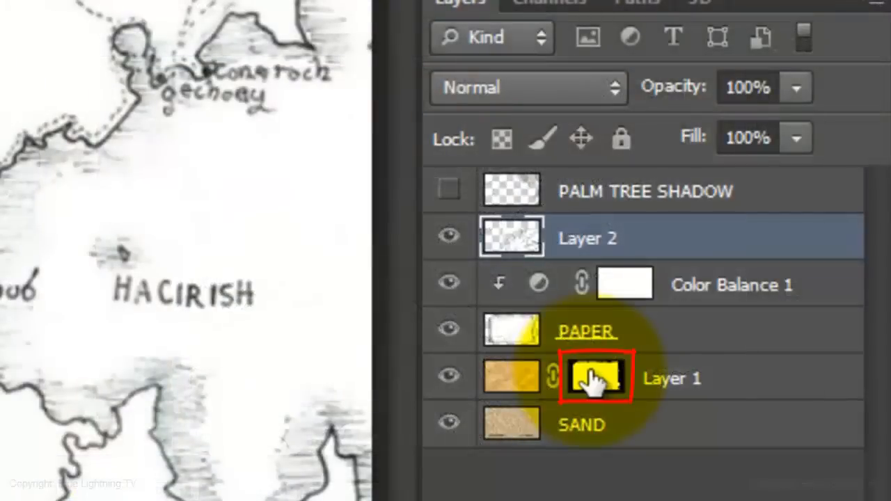
# Mask the hand-drawn map layer to the paper shape, then target the map image itself.
pyautogui.press('Alt')
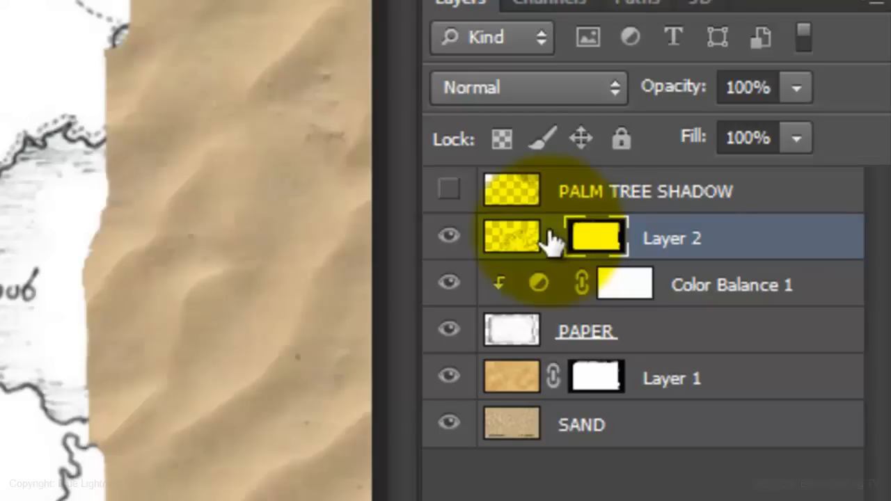
pyautogui.click(597, 237)
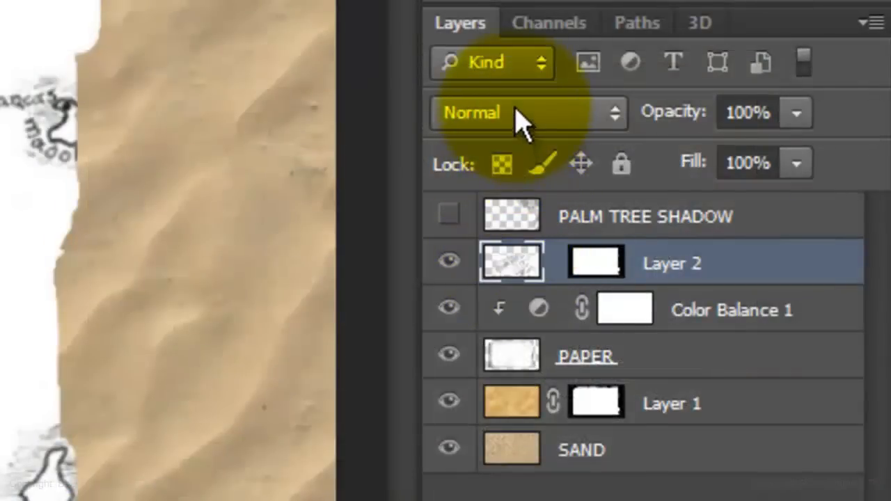
# Blend Layer 2 with Color Burn and start a free transform to resize the map.
pyautogui.click(527, 111)
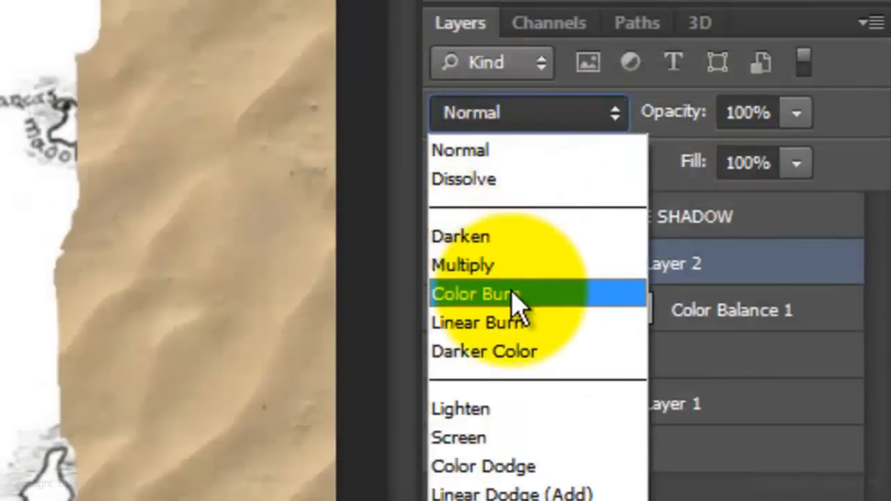
pyautogui.click(477, 294)
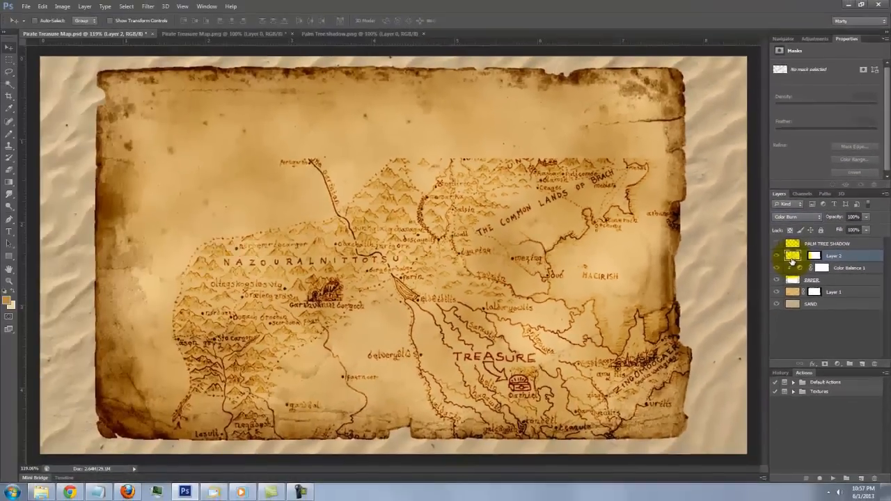
pyautogui.press('Ctrl+T')
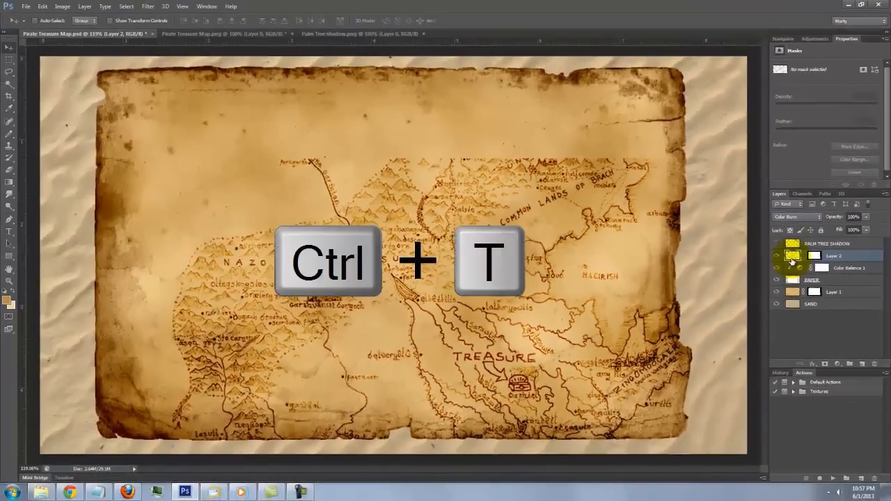
pyautogui.press('ctrl+t')
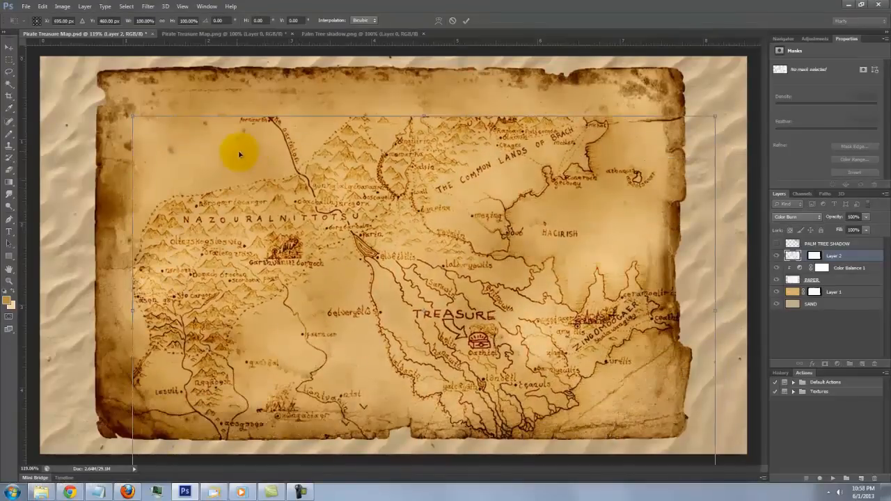
pyautogui.moveTo(228, 148)
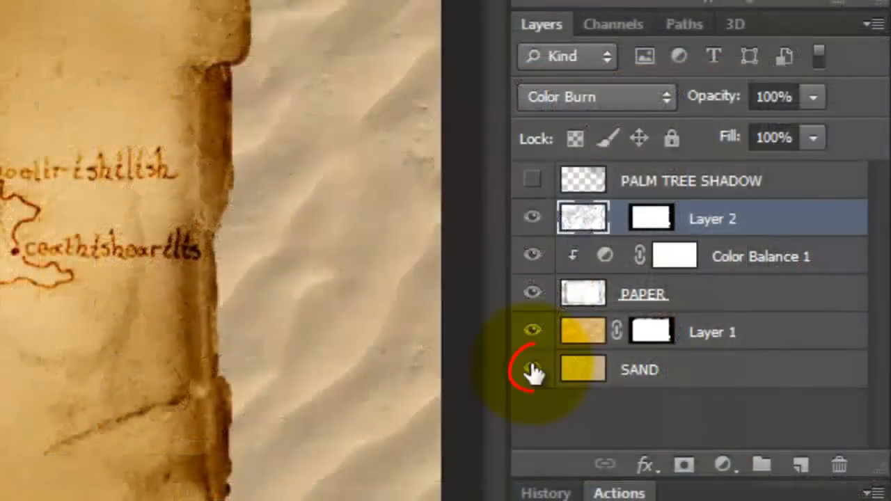
# Hide the sand and stamp all visible map layers into a new merged layer.
pyautogui.click(529, 371)
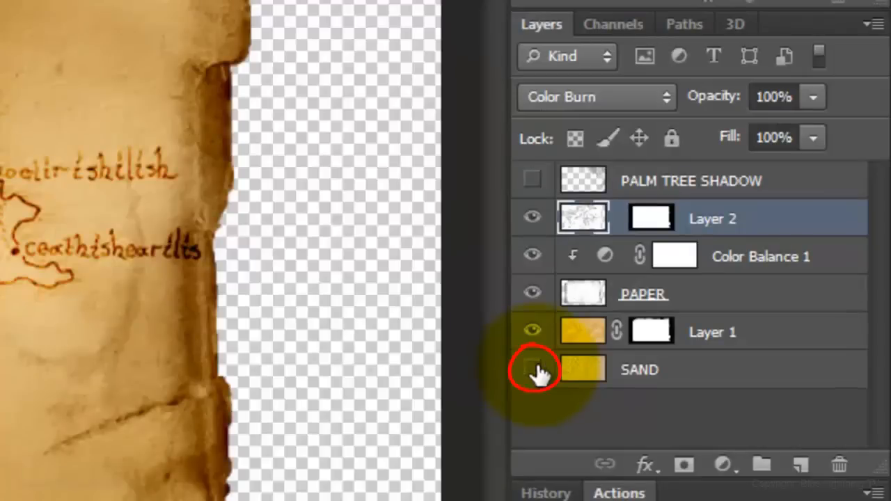
pyautogui.click(532, 369)
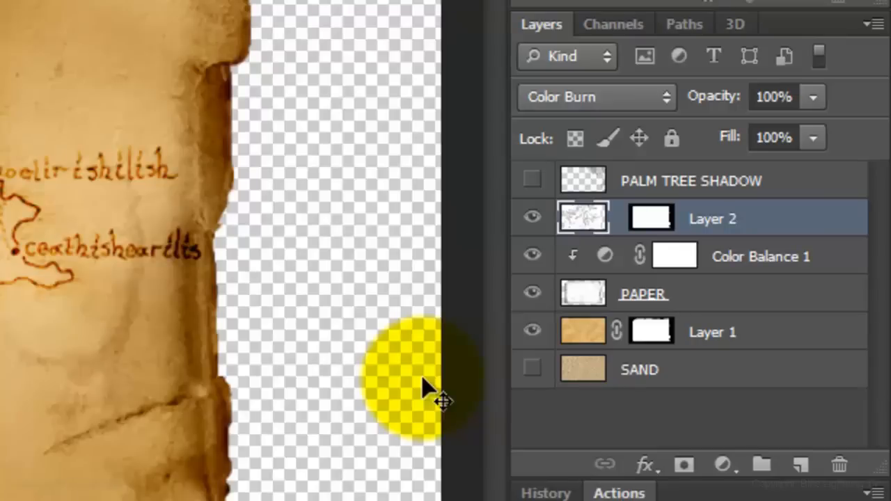
pyautogui.press('ctrl+shift+alt+e')
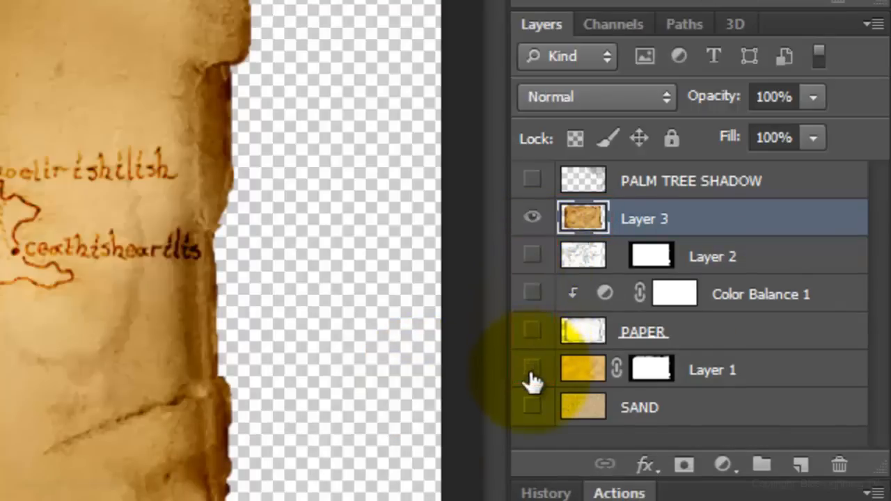
# Show SAND again and move it directly beneath the merged map layer.
pyautogui.click(532, 407)
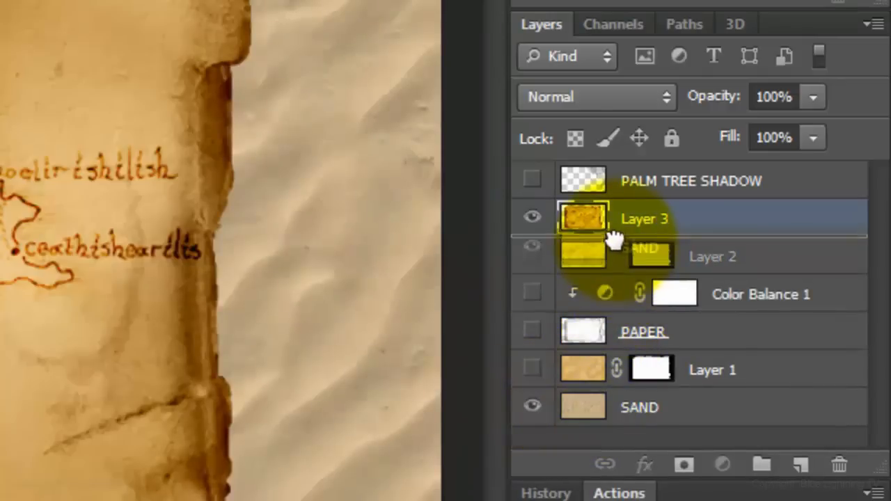
pyautogui.click(669, 256)
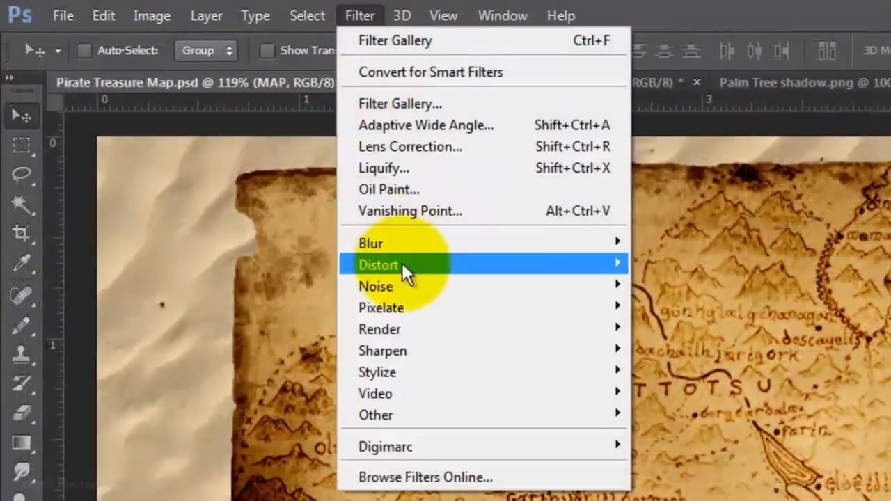
pyautogui.moveTo(222, 414)
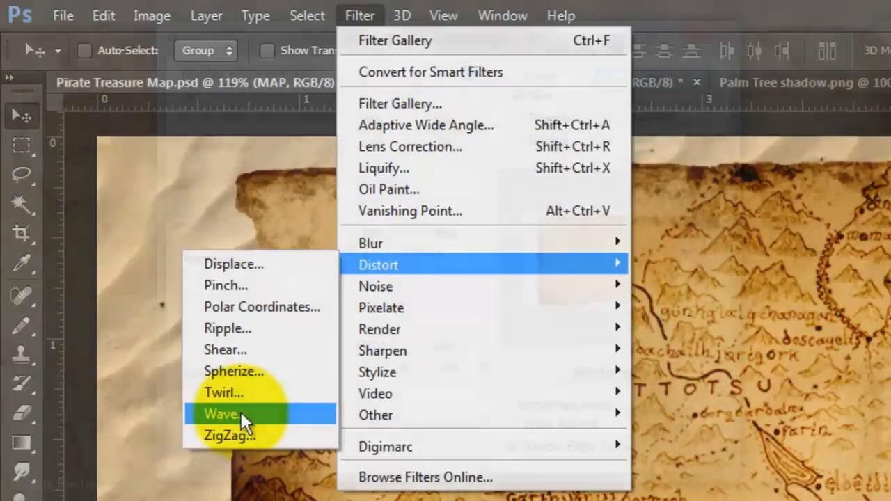
# Apply a subtle Wave distortion to MAP with Repeat Edge Pixels for undefined areas.
pyautogui.click(221, 414)
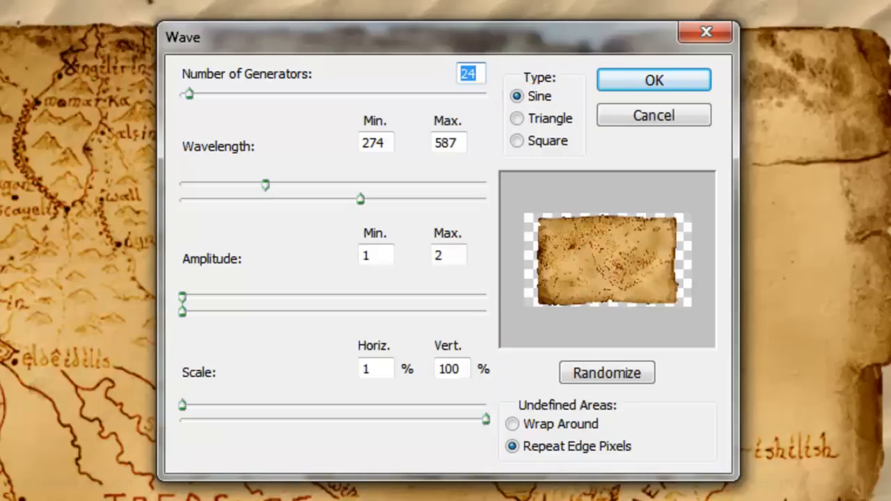
pyautogui.click(511, 445)
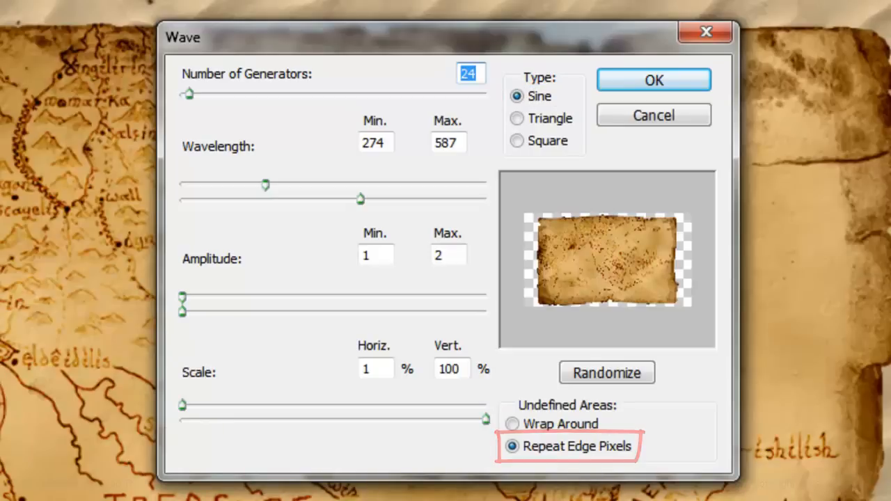
pyautogui.click(652, 80)
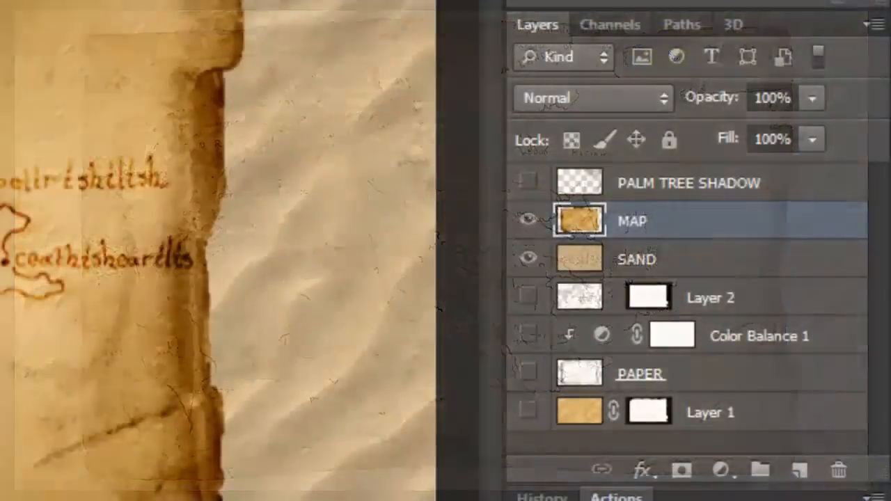
# Select MAP and SAND together and scale them up beyond the canvas.
pyautogui.click(580, 259)
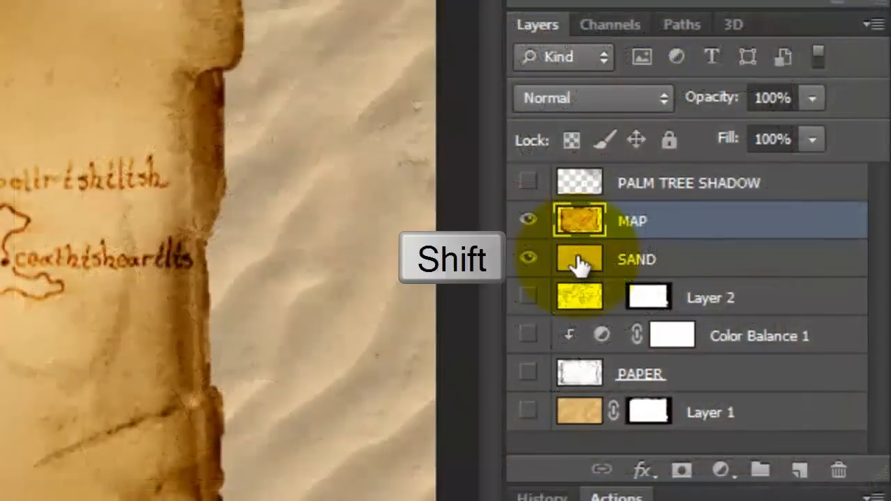
pyautogui.click(635, 259)
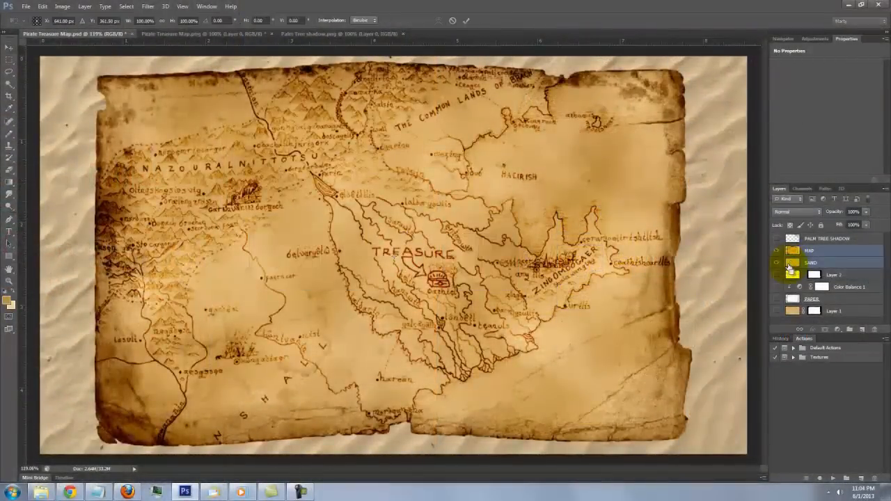
pyautogui.press('ctrl+0')
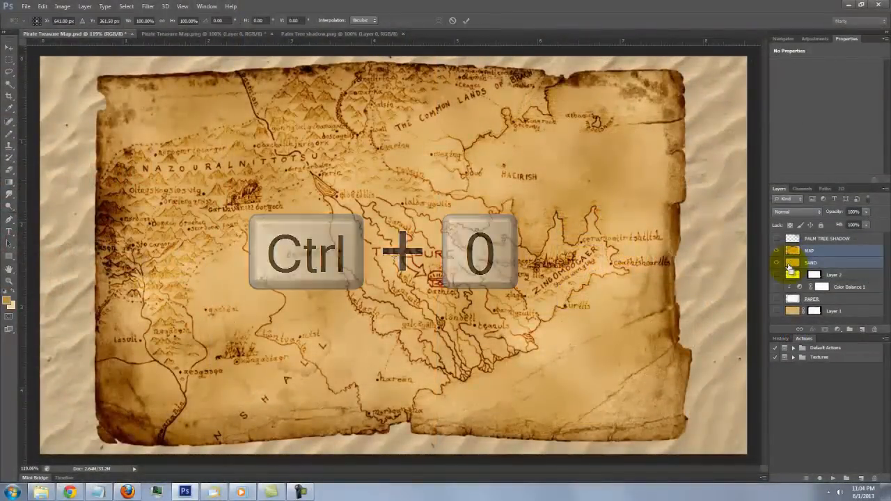
pyautogui.press('ctrl+0')
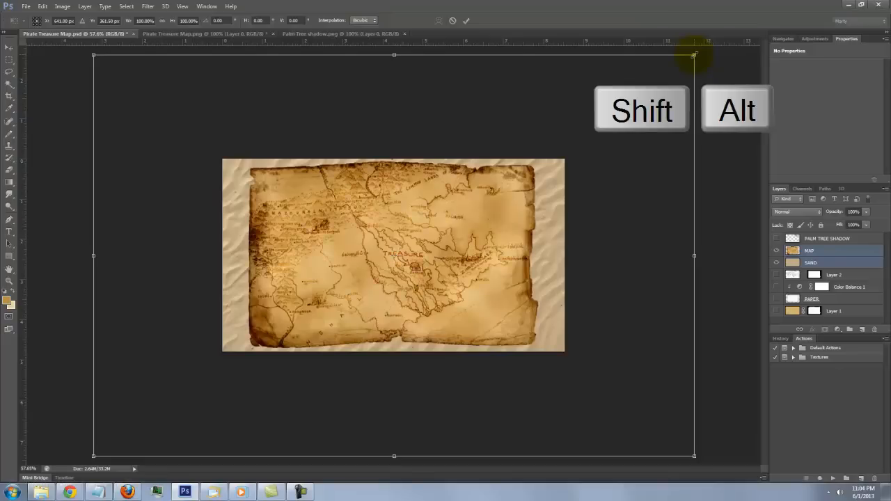
pyautogui.moveTo(694, 54); pyautogui.dragTo(674, 68)
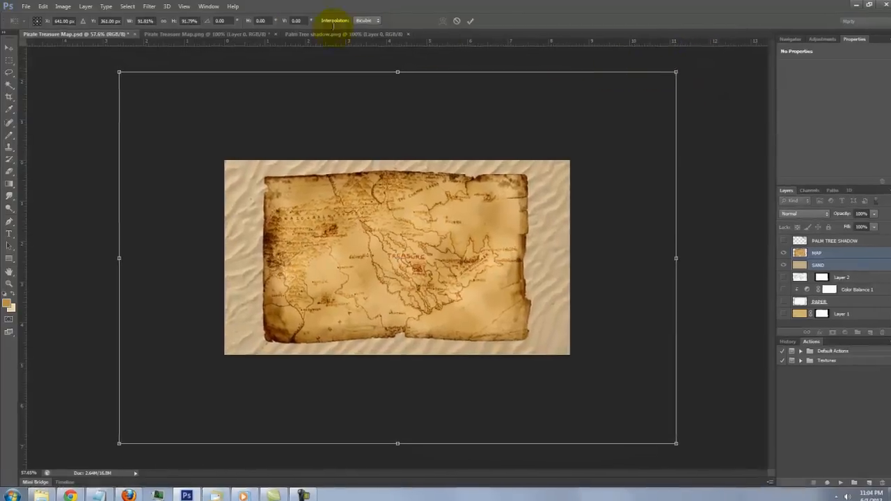
# Apply a Perspective transform spreading the bottom corners apart, then reposition.
pyautogui.click(41, 6)
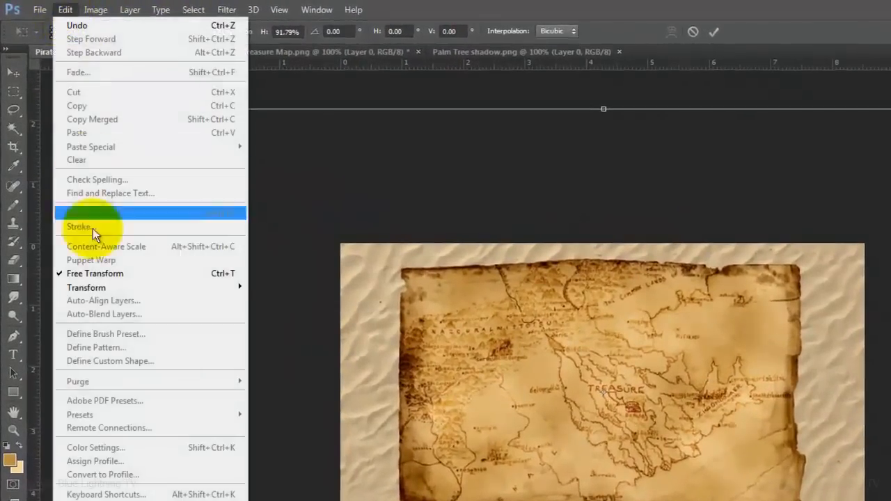
pyautogui.moveTo(86, 287)
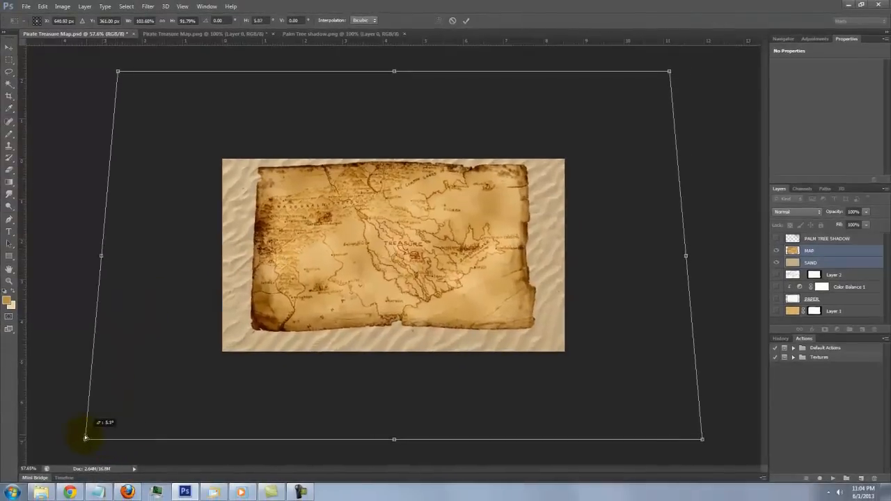
pyautogui.moveTo(86, 438); pyautogui.dragTo(67, 438)
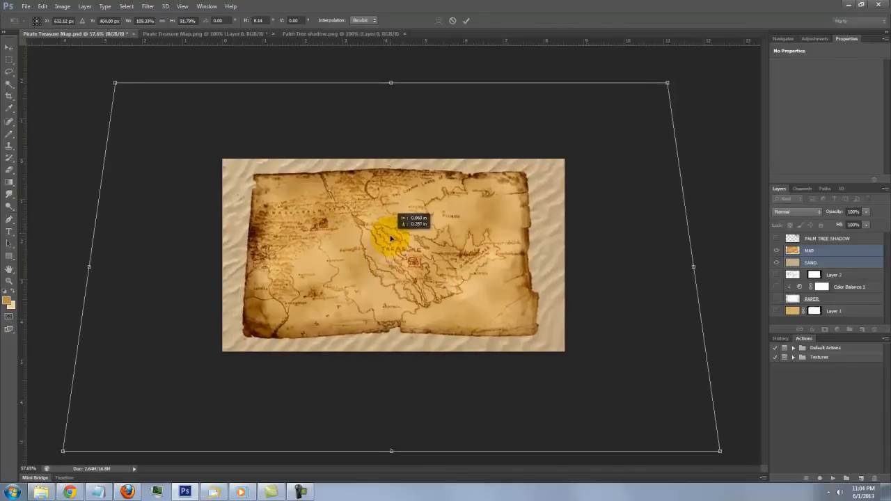
pyautogui.moveTo(390, 239); pyautogui.dragTo(393, 240)
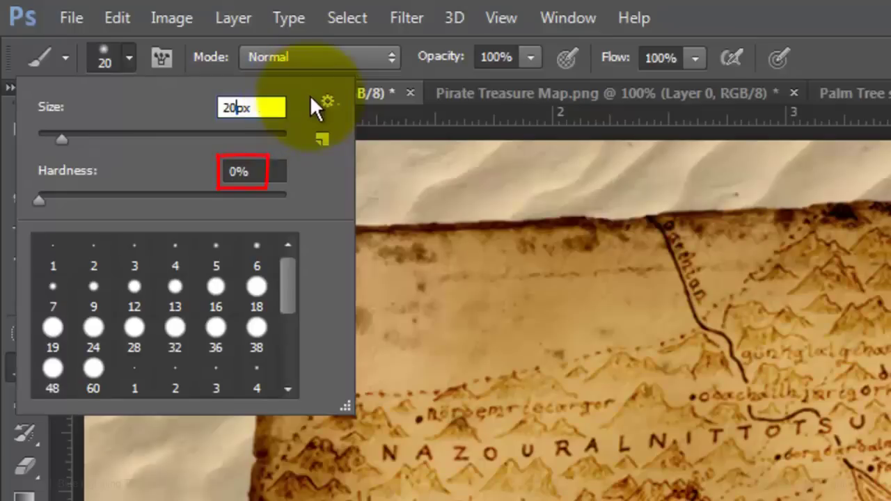
# Set the brush hardness to 0% and its painting mode to Multiply.
pyautogui.click(320, 57)
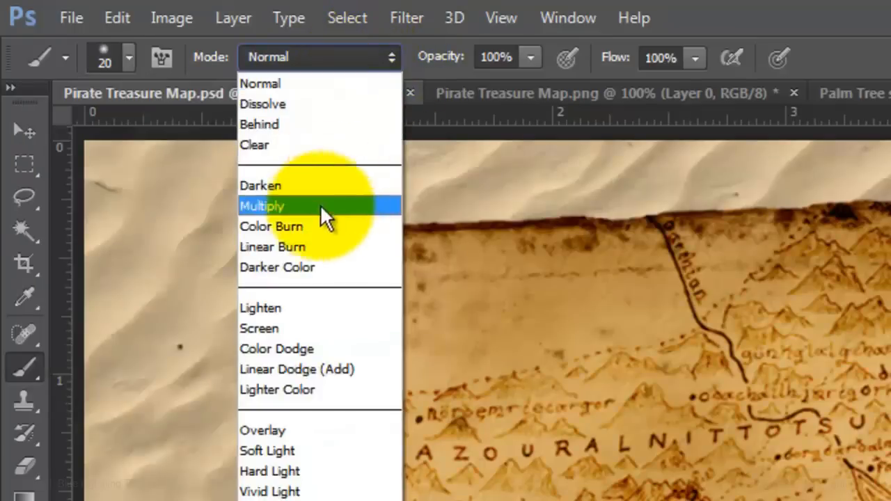
pyautogui.click(273, 247)
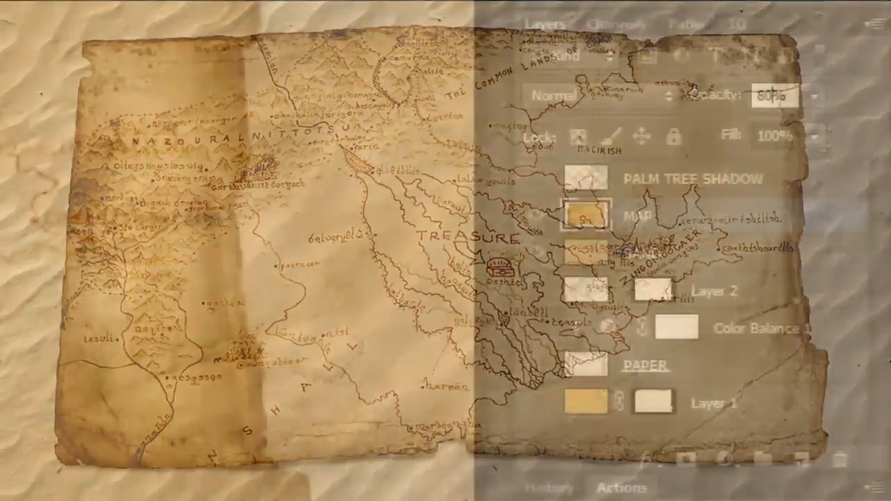
# Add a Levels adjustment above the map with the white input point lowered to 234.
pyautogui.click(716, 460)
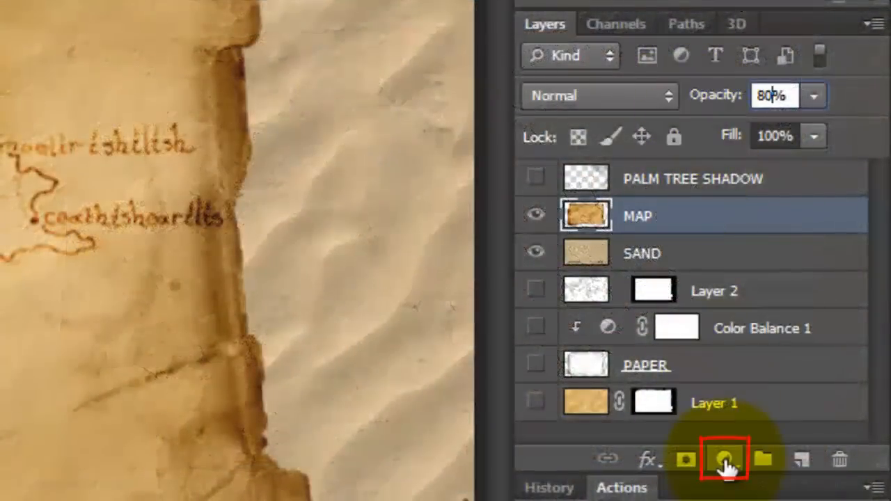
pyautogui.click(717, 460)
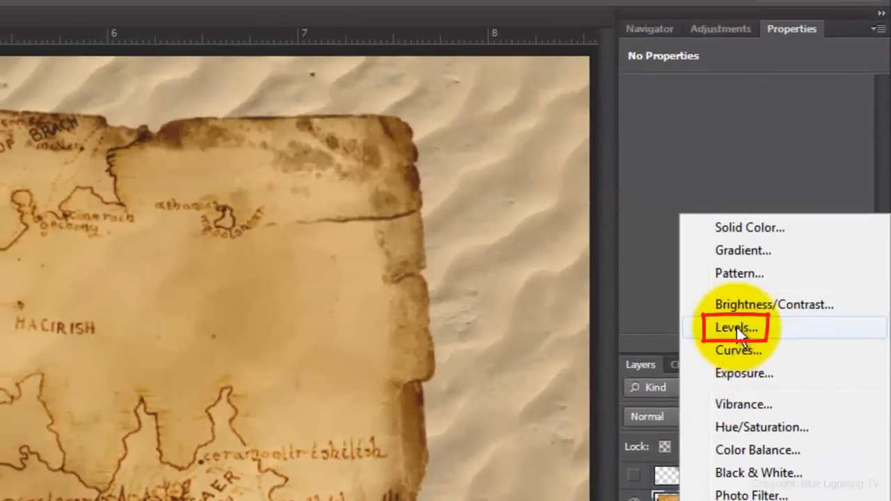
pyautogui.click(736, 328)
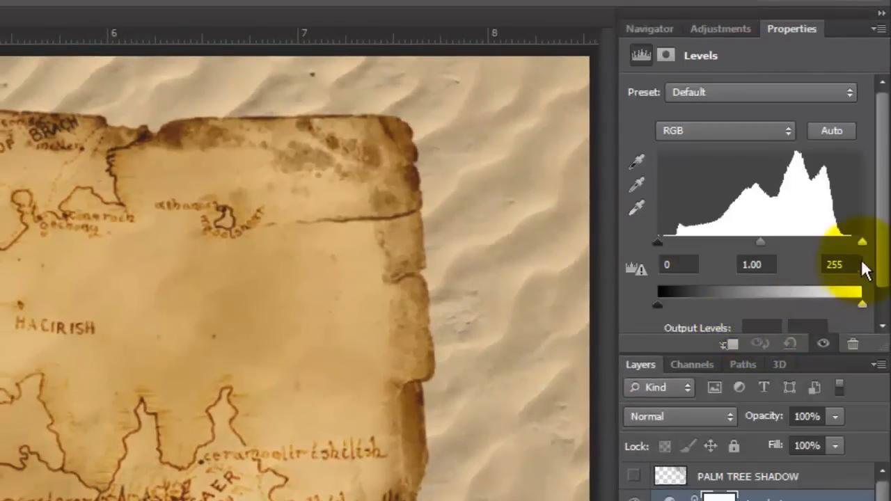
pyautogui.moveTo(863, 242); pyautogui.dragTo(843, 242)
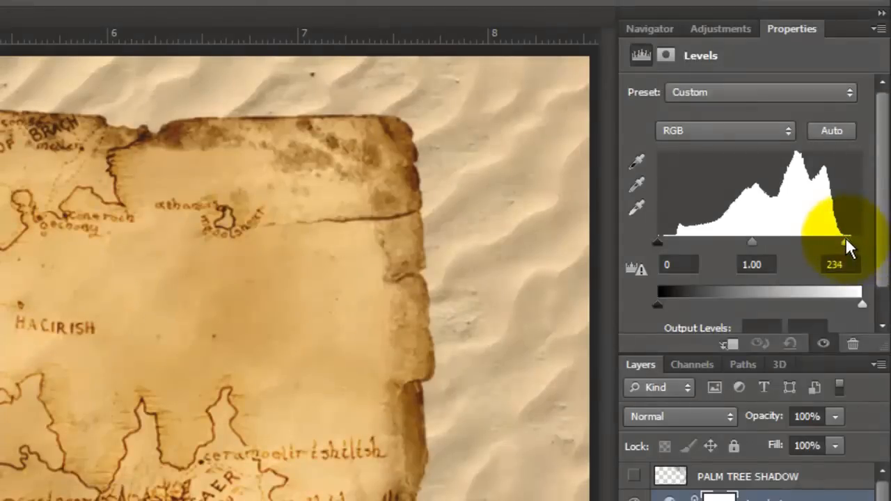
pyautogui.moveTo(846, 240); pyautogui.dragTo(843, 243)
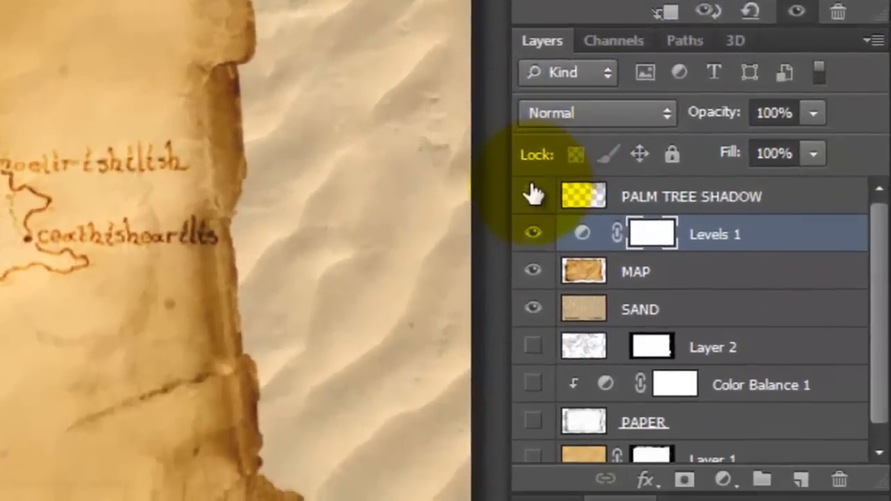
# Make the PALM TREE SHADOW layer visible again.
pyautogui.click(532, 183)
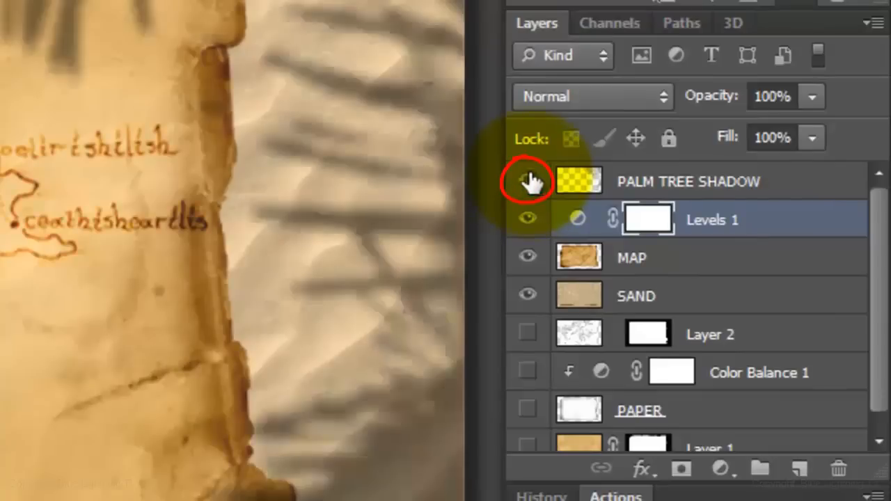